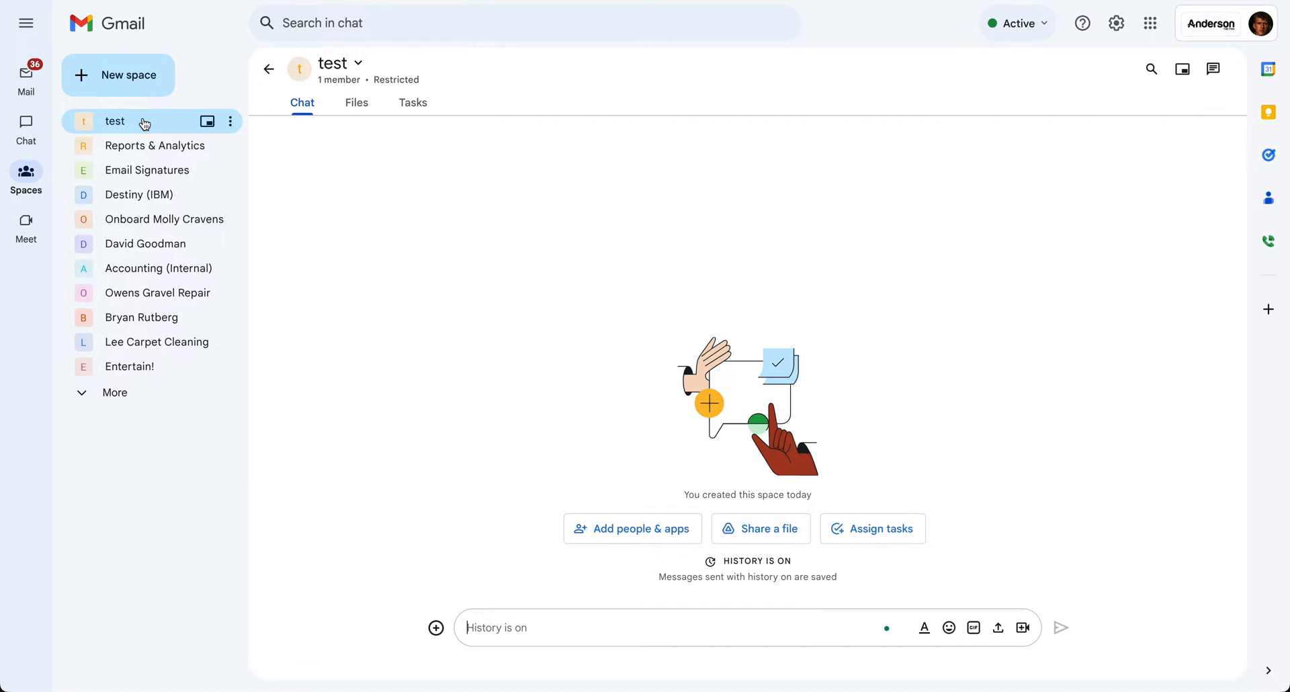
pyautogui.moveTo(259, 125)
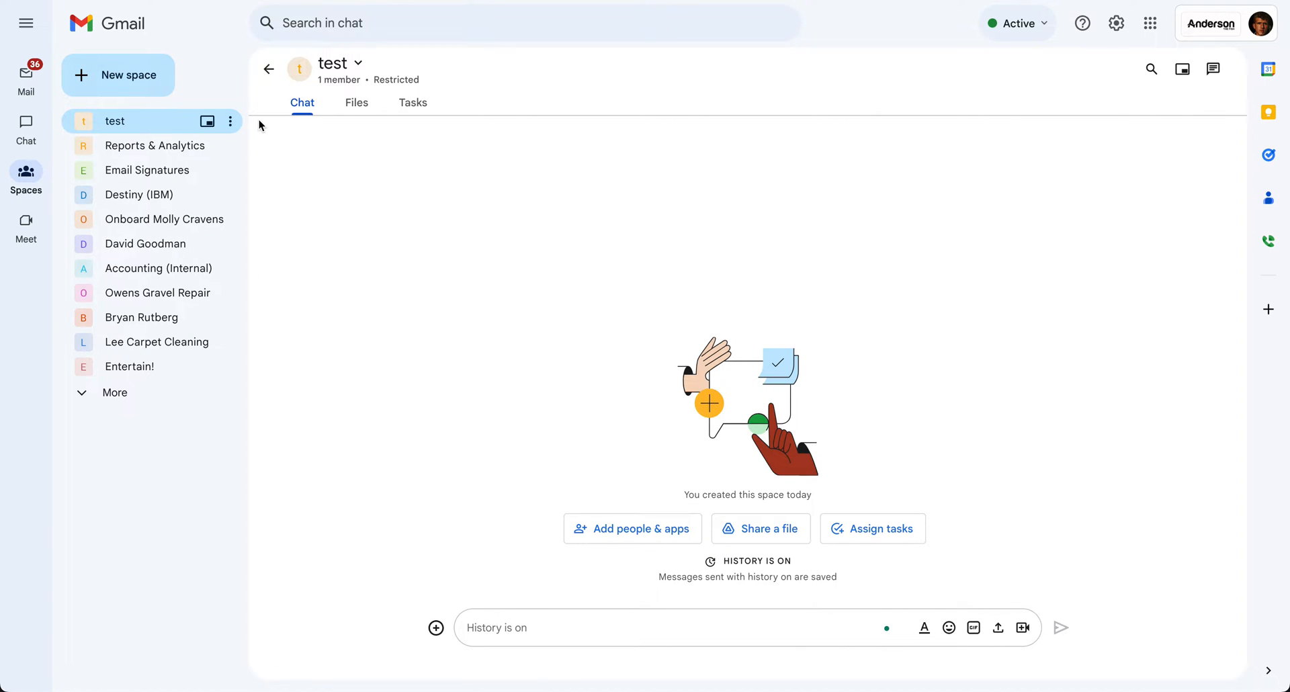
# Step: Open the dropdown menu for the 'test' space from its header
pyautogui.click(357, 63)
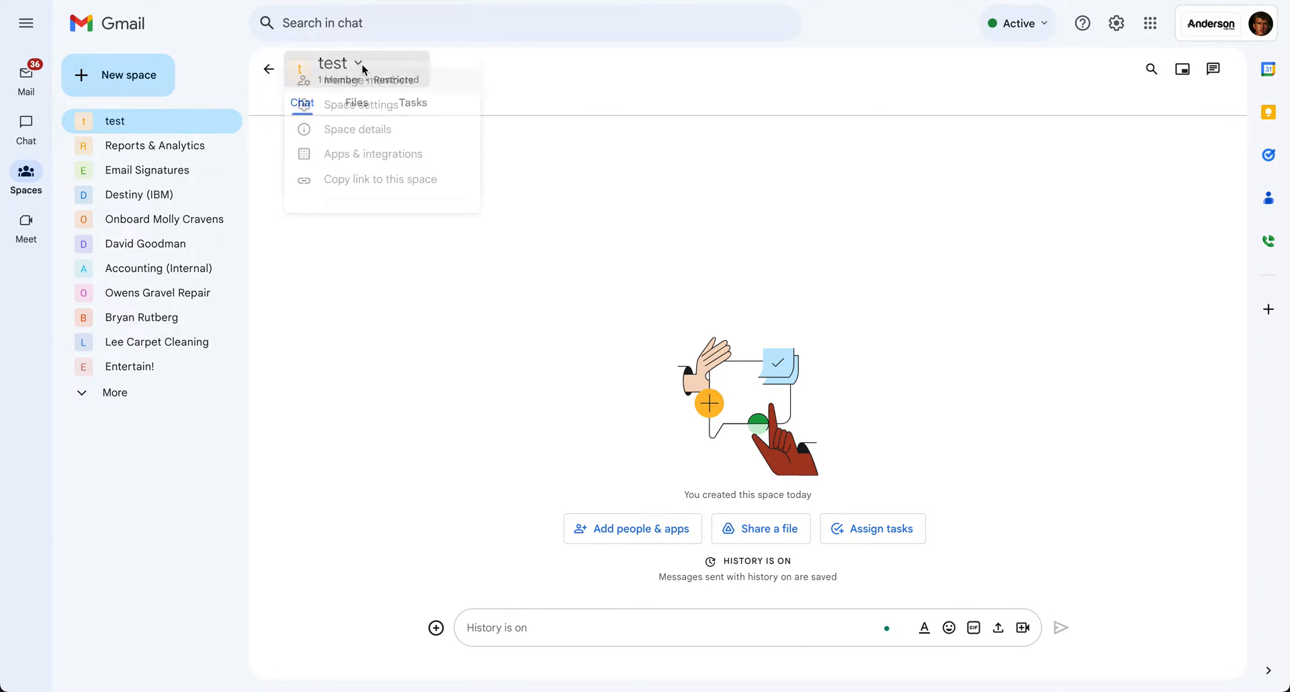
pyautogui.click(338, 64)
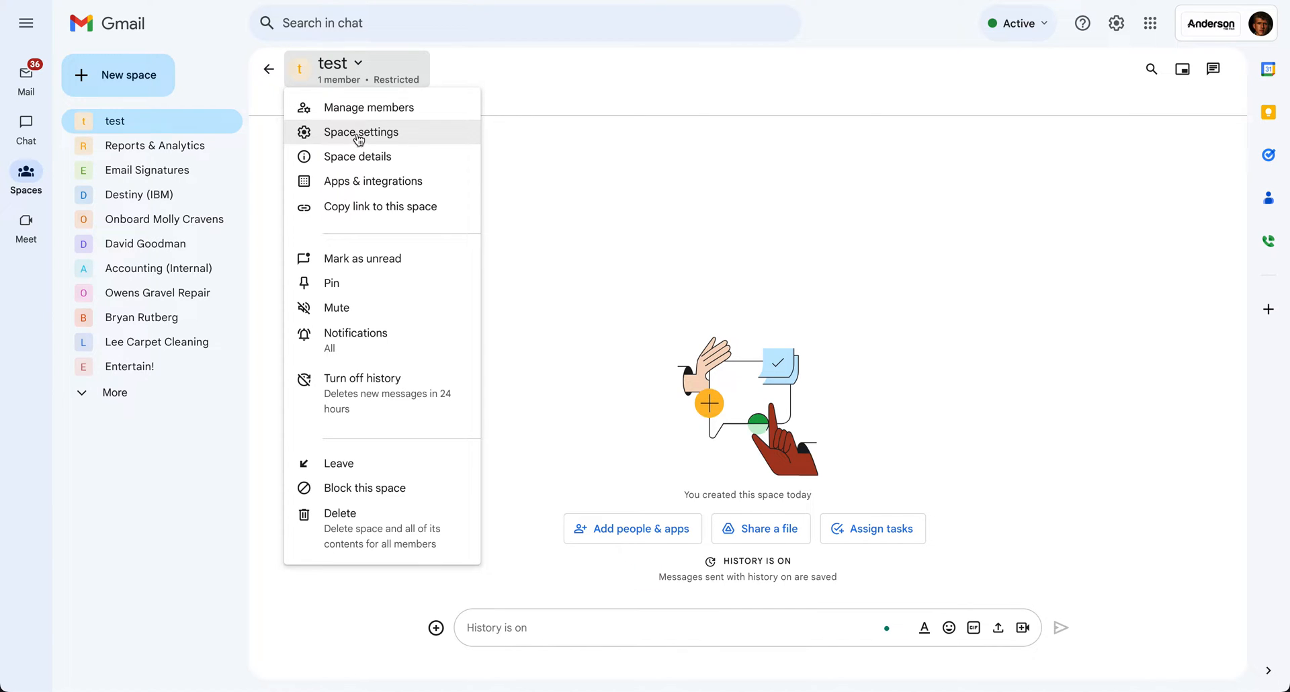
# Step: View the test space's settings, where External members is unchecked and unavailable
pyautogui.click(360, 132)
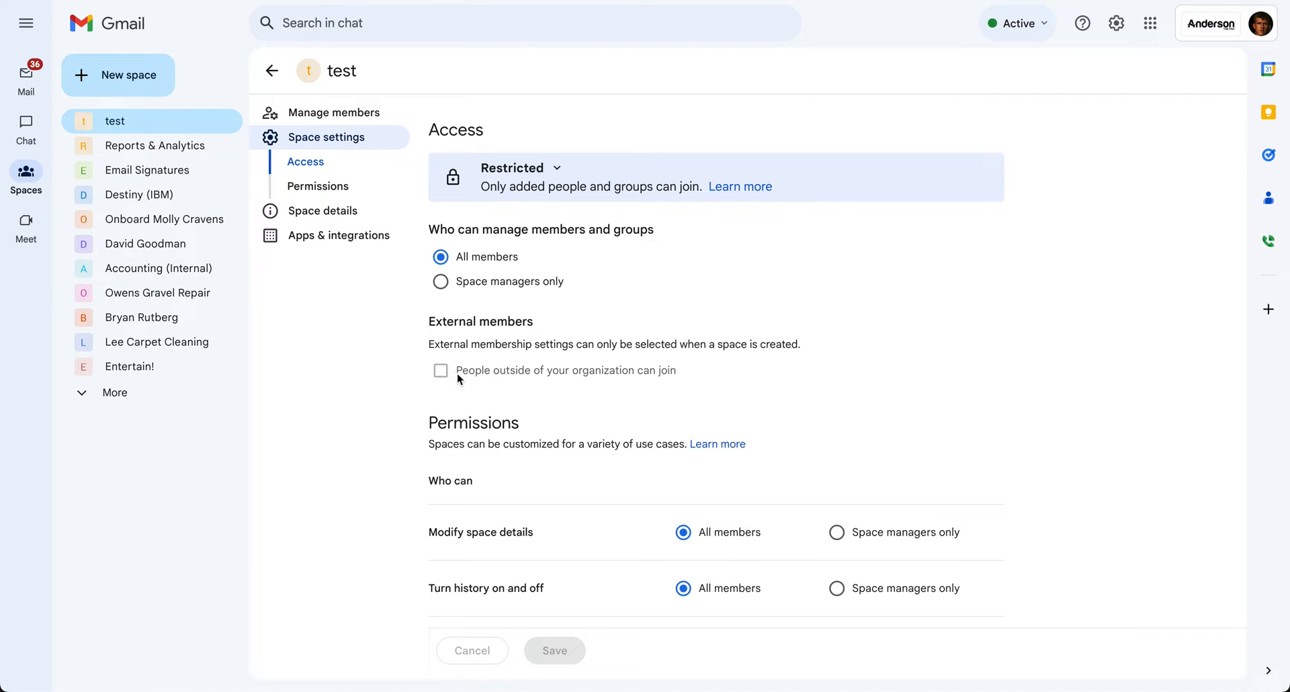
pyautogui.moveTo(646, 375)
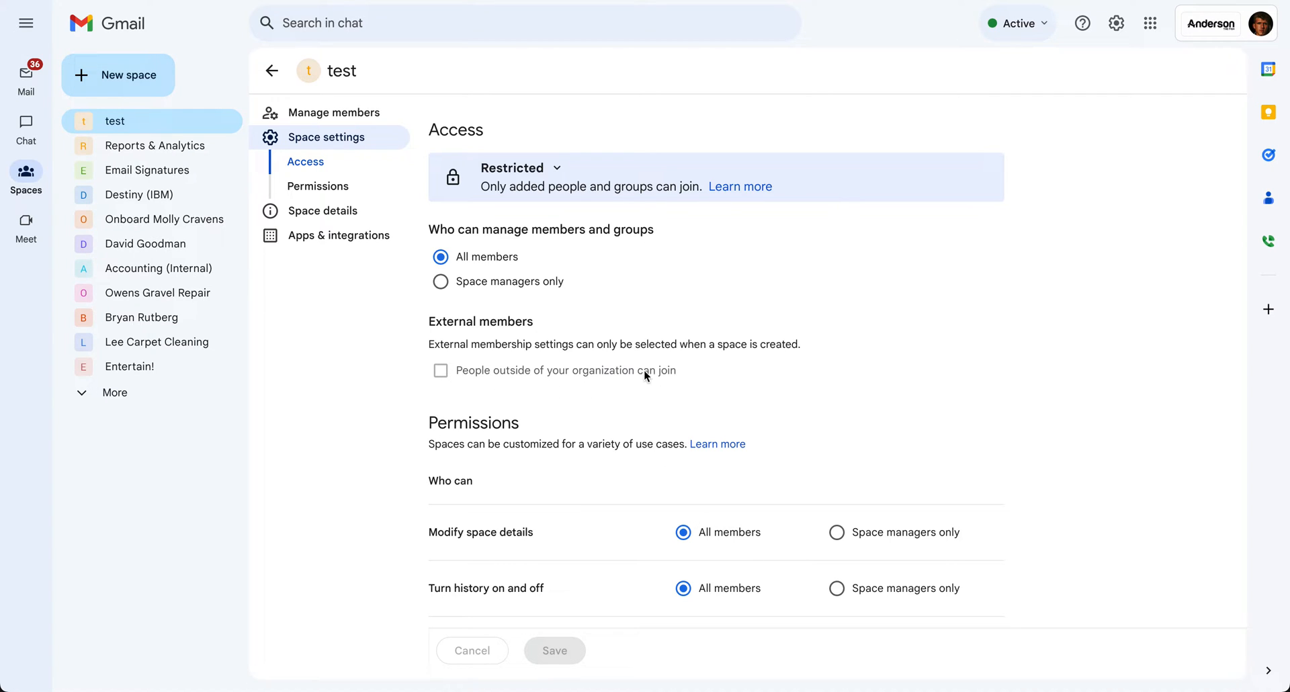
pyautogui.moveTo(462, 264)
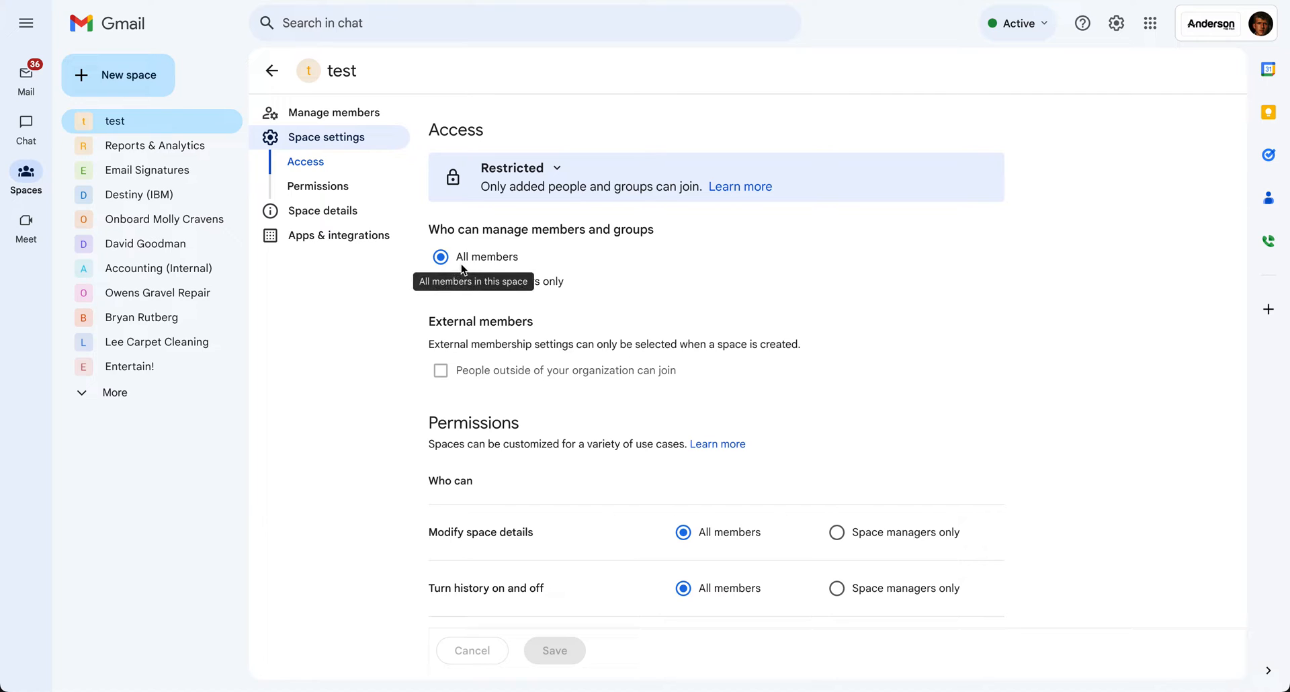
pyautogui.moveTo(428, 377)
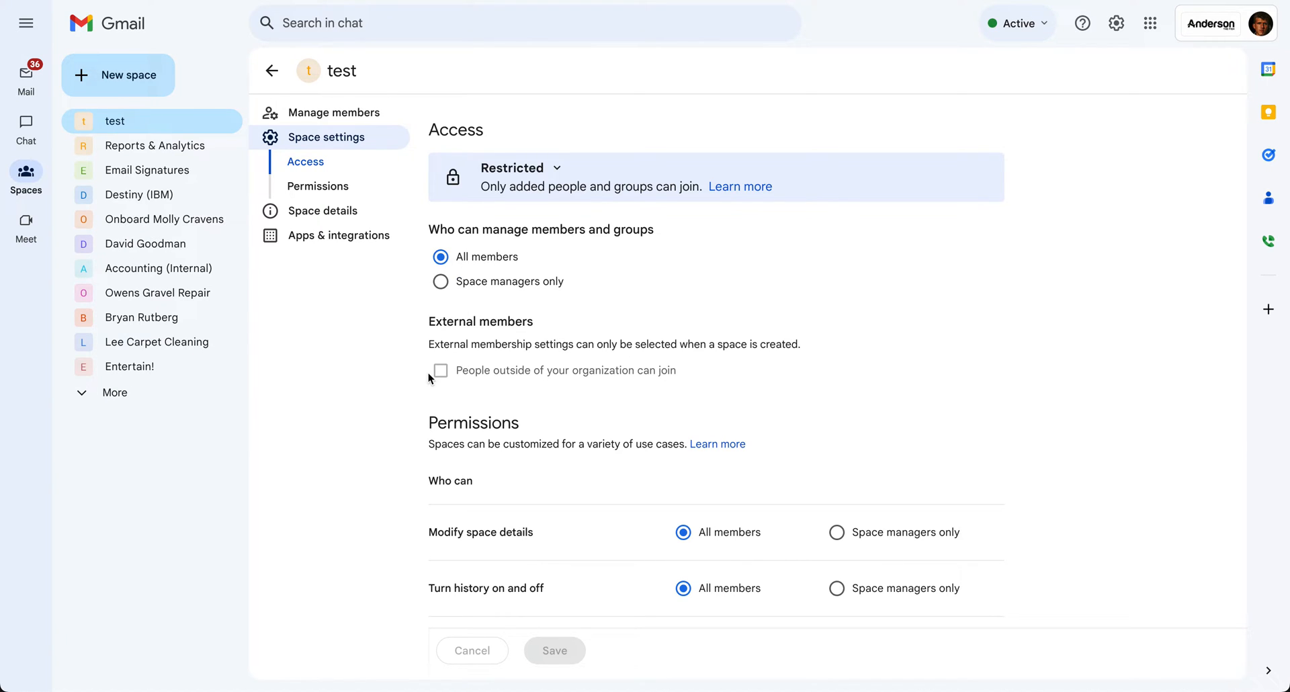
pyautogui.moveTo(172, 82)
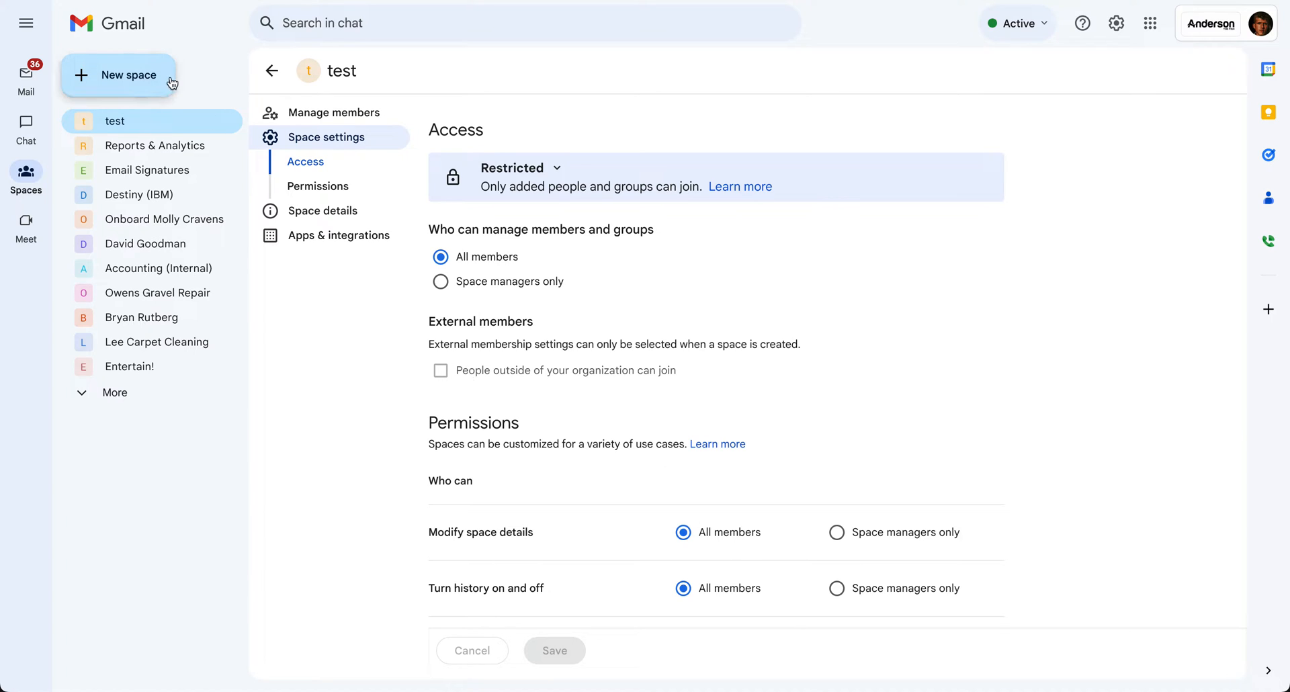
pyautogui.moveTo(118, 80)
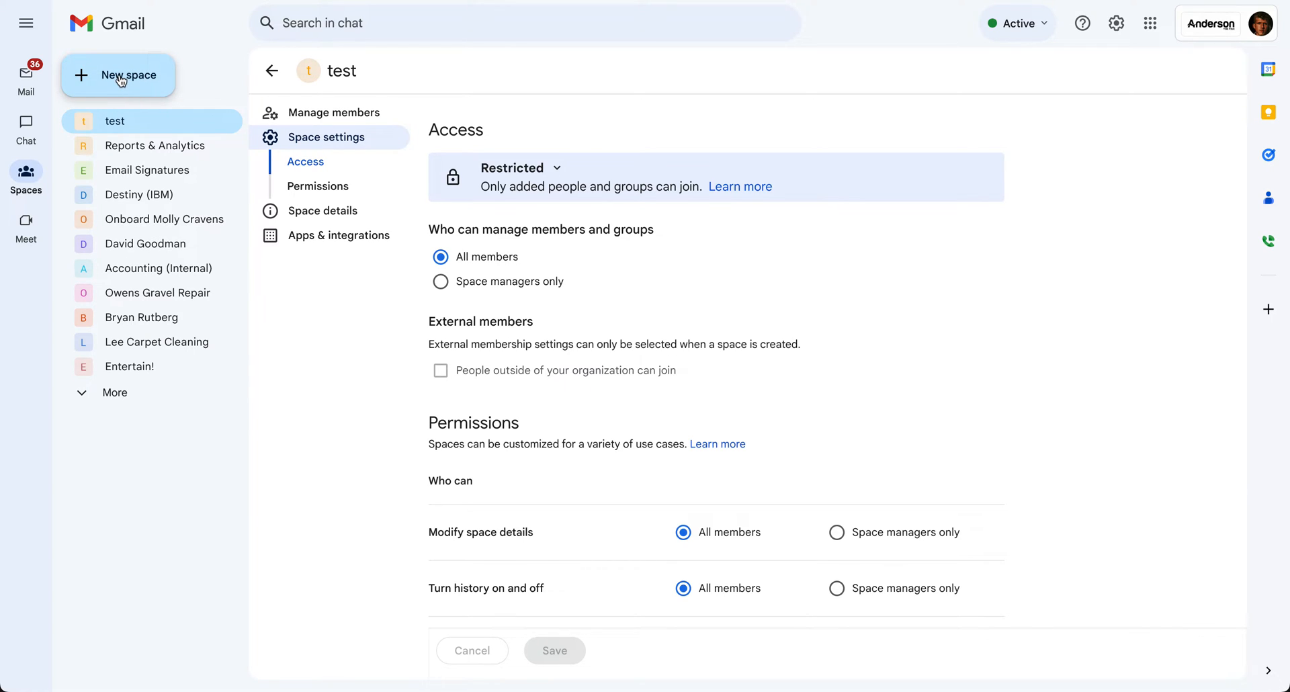
pyautogui.click(118, 74)
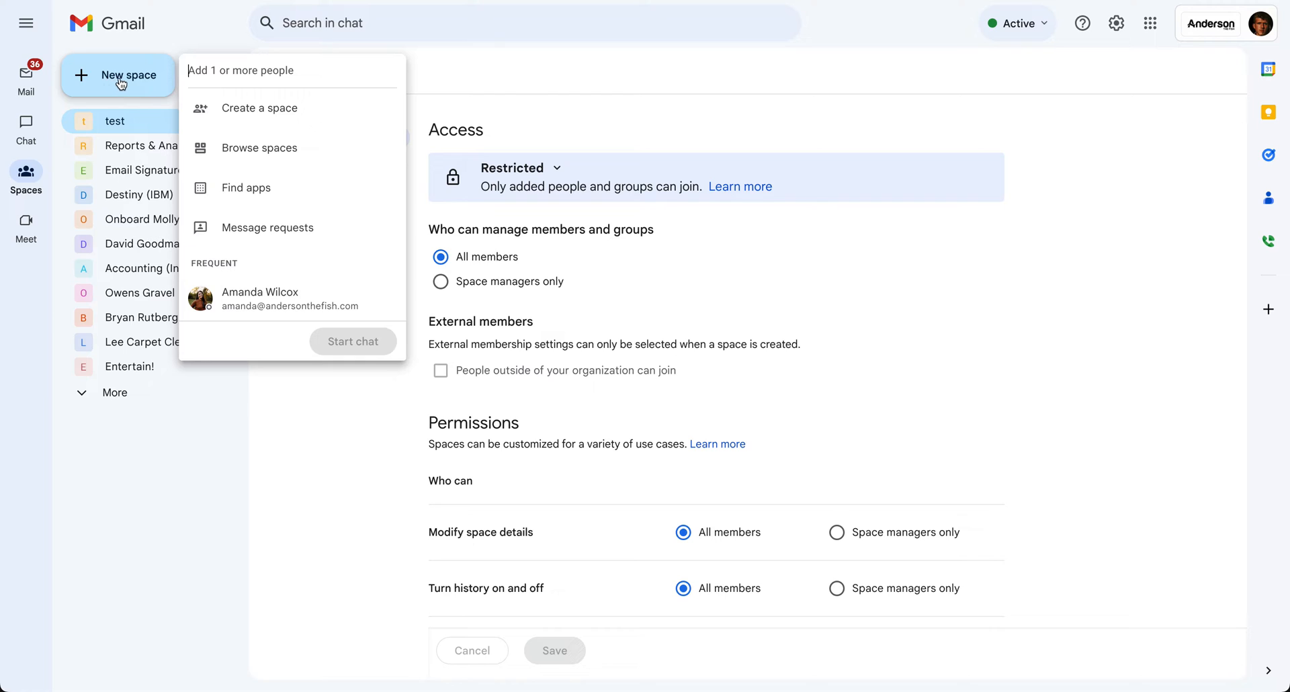
pyautogui.moveTo(233, 108)
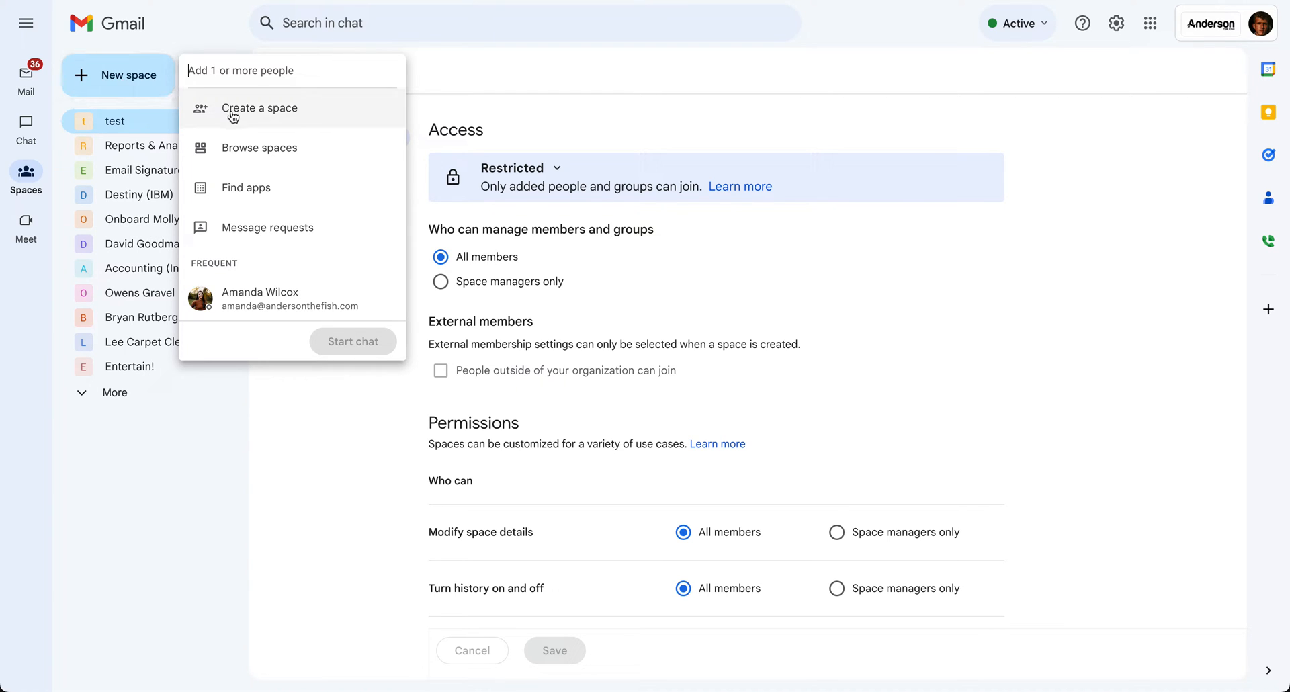
# Step: Choose Create a space and expand the dialog's Advanced options
pyautogui.click(258, 107)
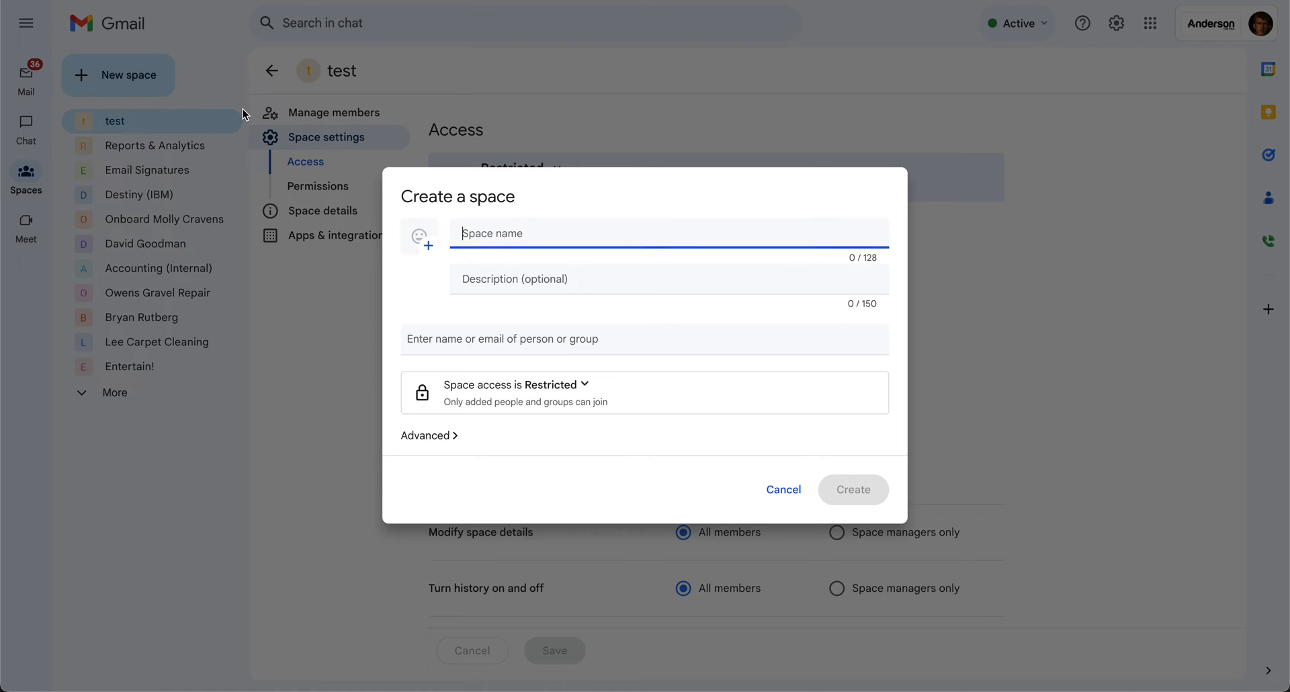
pyautogui.click(426, 436)
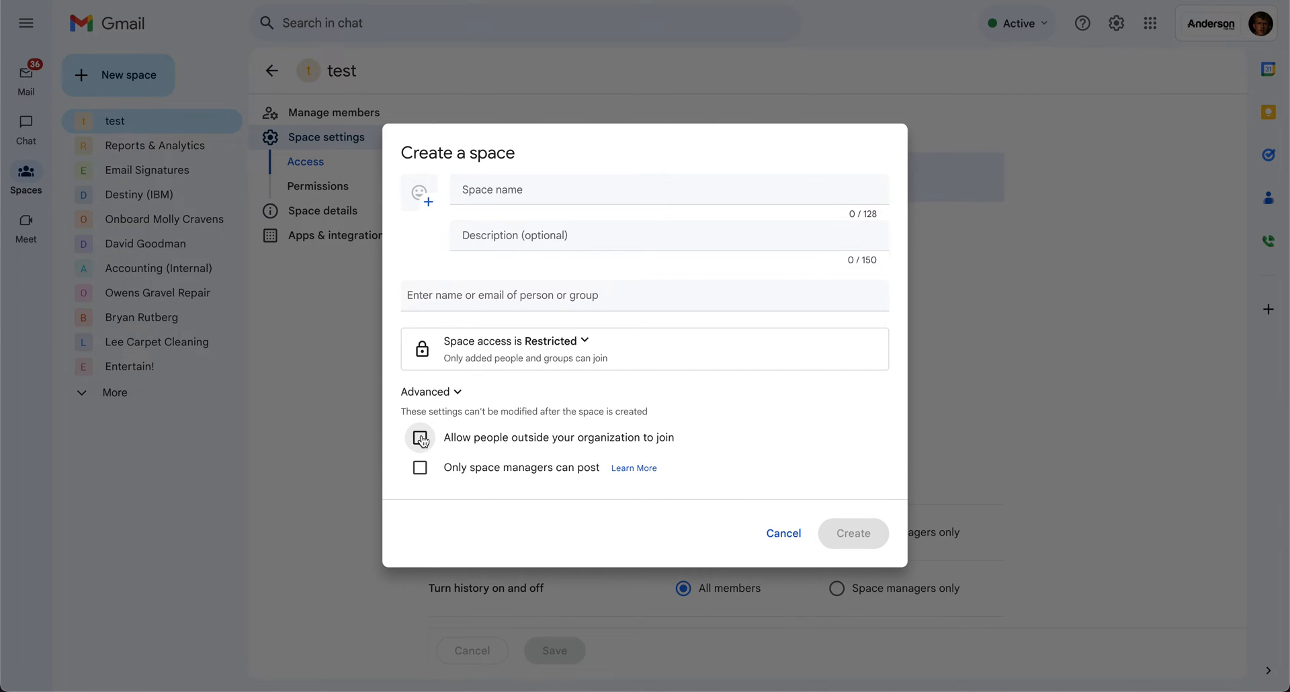
# Step: Create space 'Test 2' allowing people outside the organization to join
pyautogui.click(419, 437)
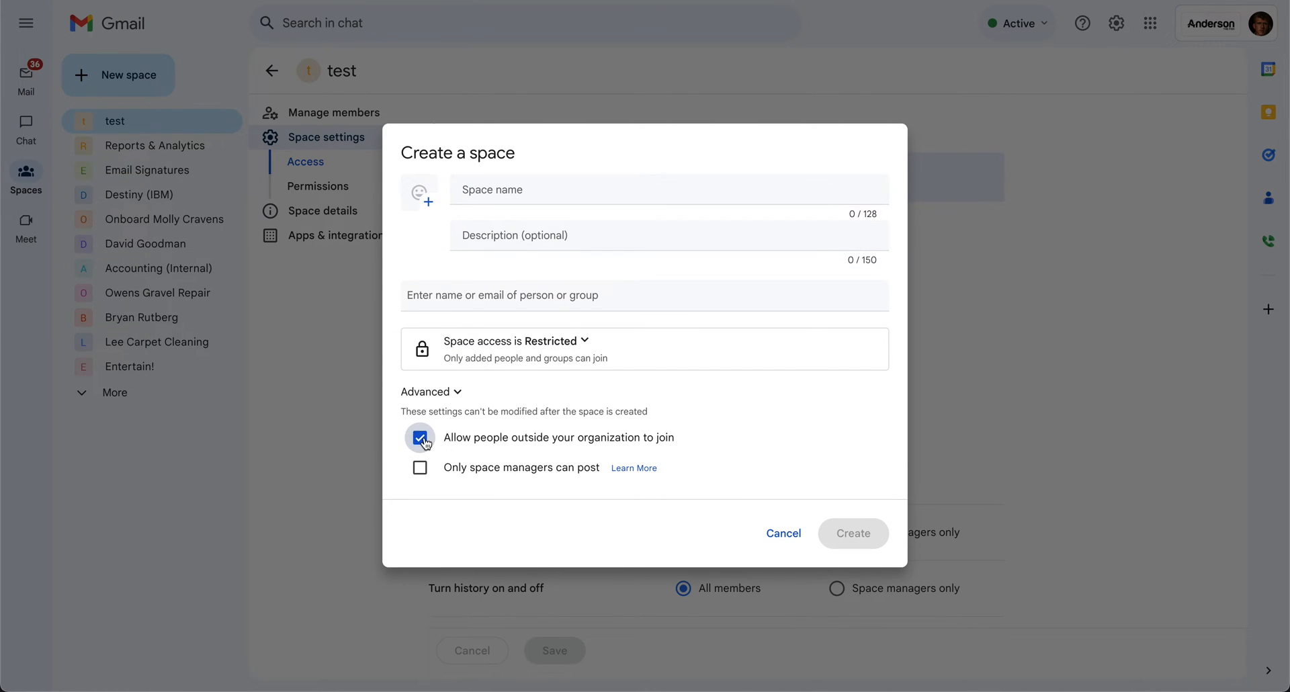
pyautogui.write('Te')
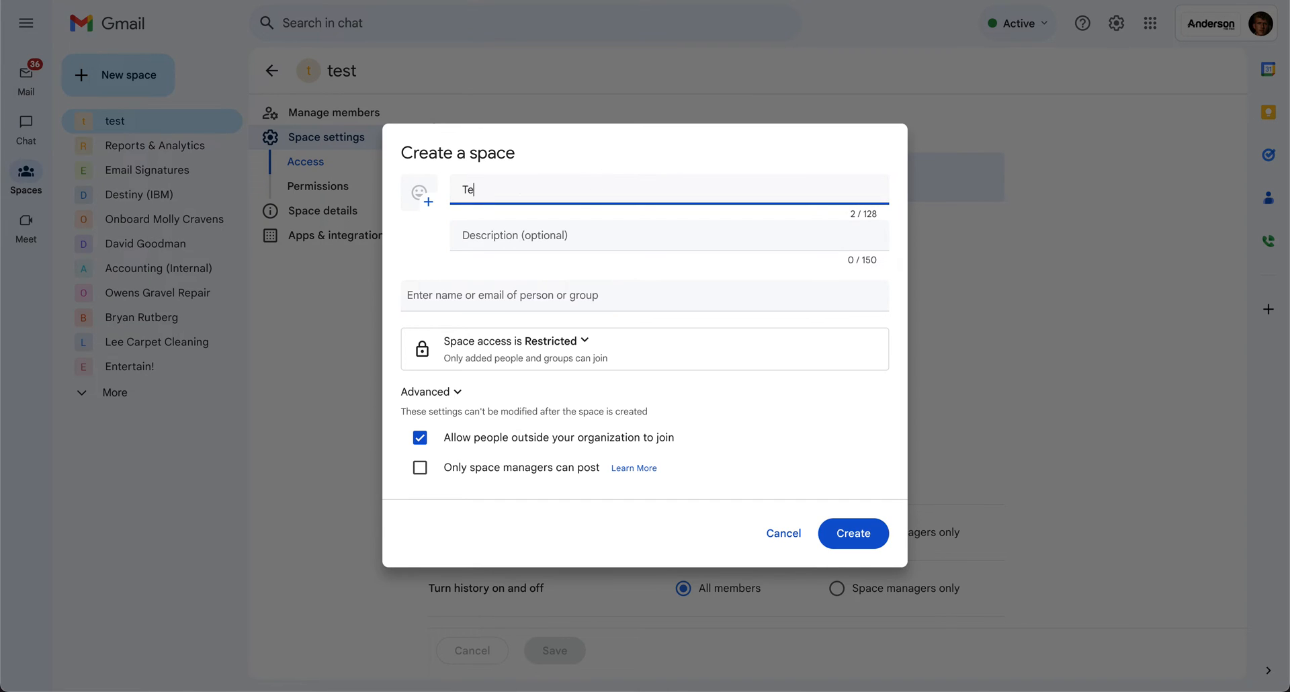
pyautogui.write('st 2')
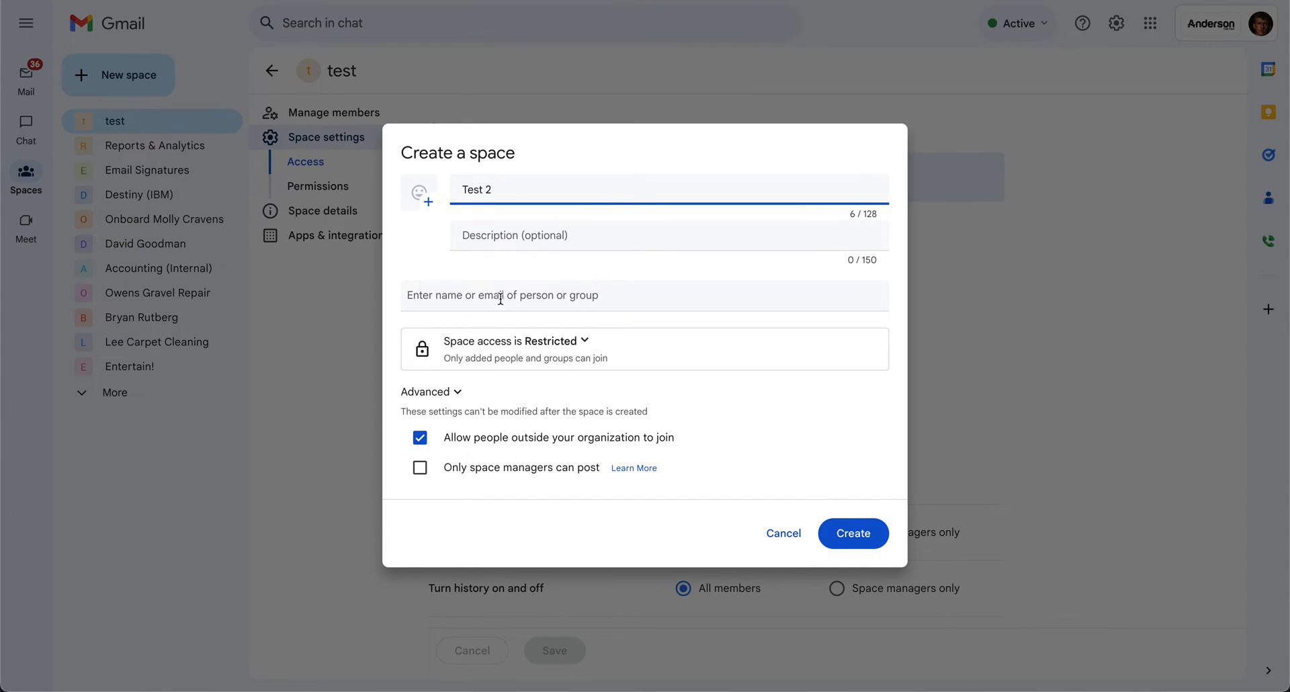
pyautogui.click(645, 294)
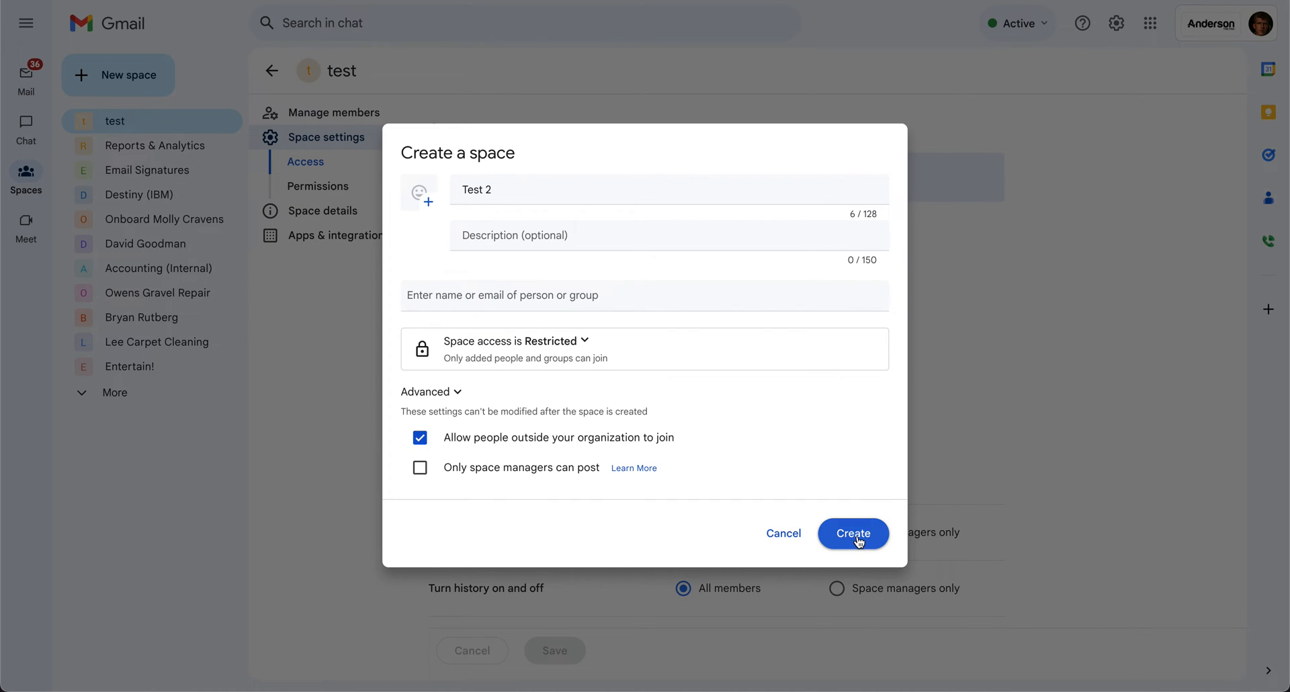
pyautogui.click(853, 533)
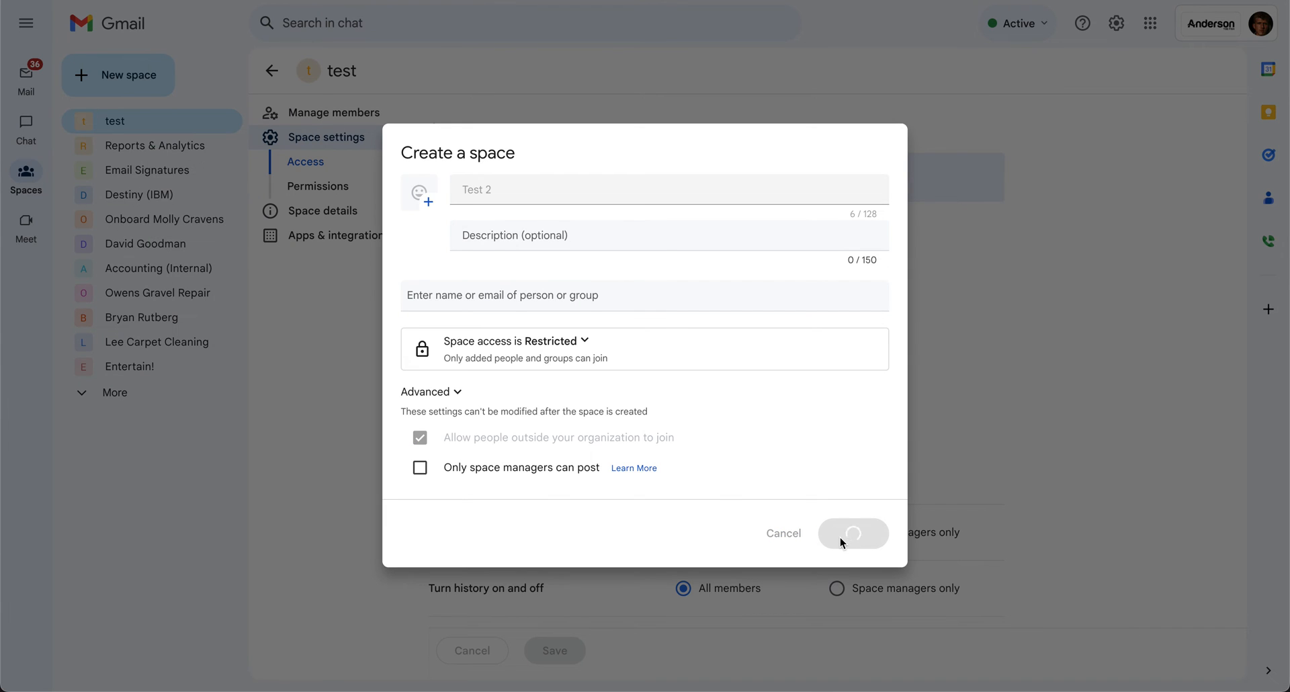
# Step: Open Test 2's space settings to confirm External members is ticked
pyautogui.click(854, 533)
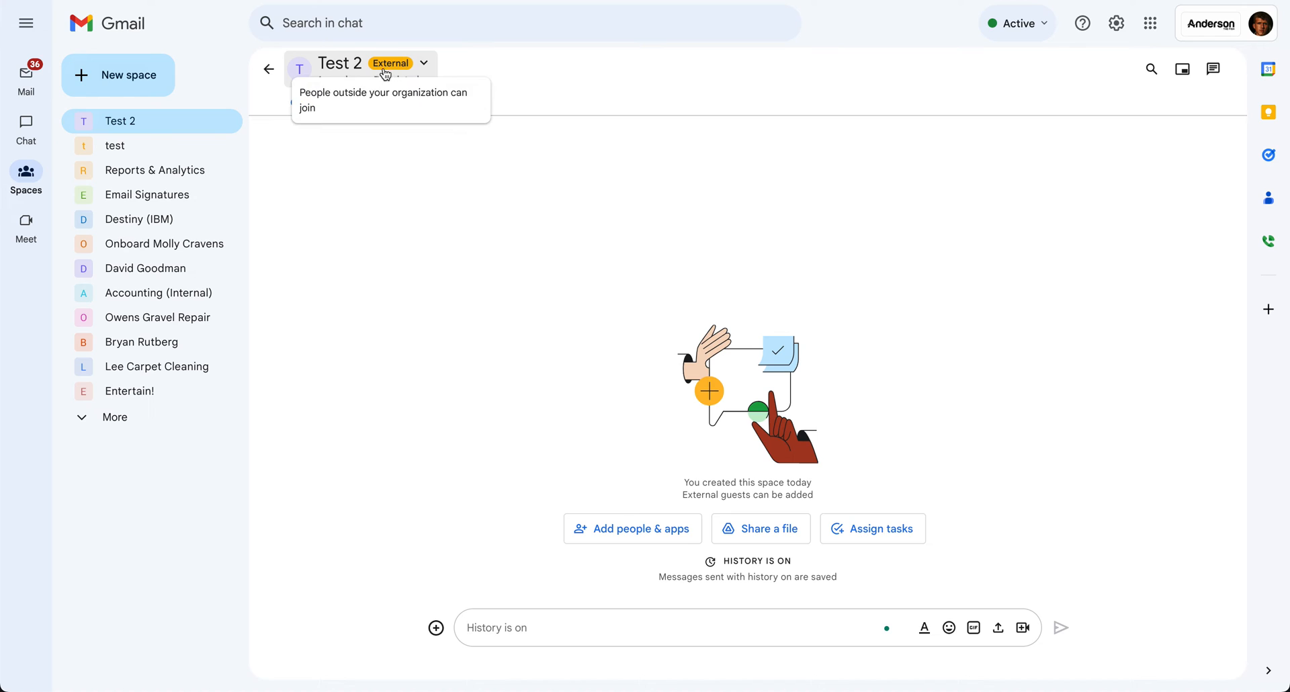
pyautogui.click(423, 62)
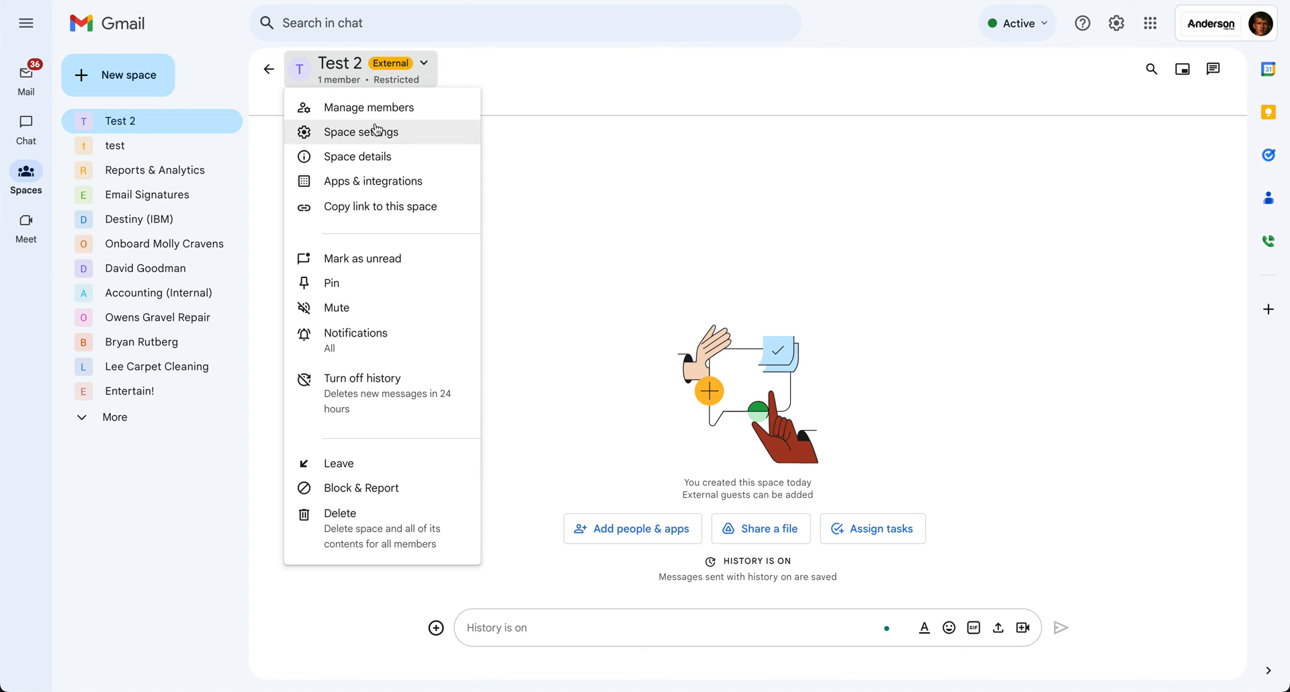
pyautogui.click(360, 131)
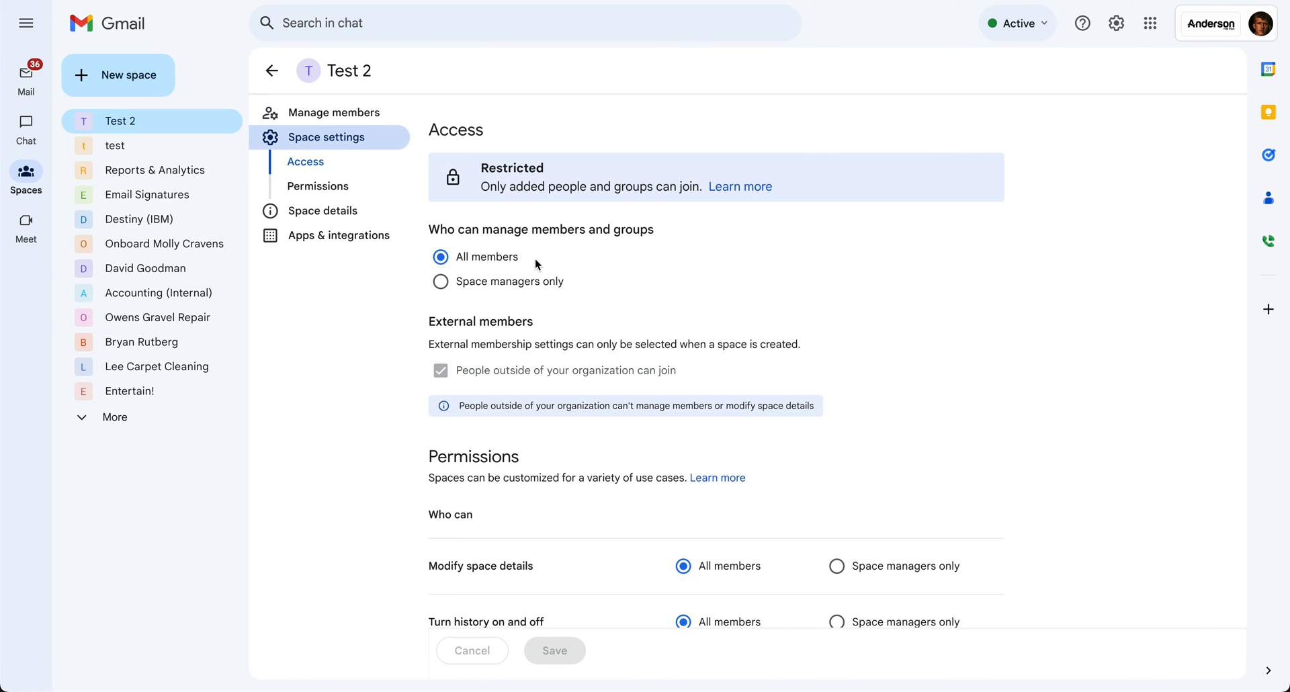